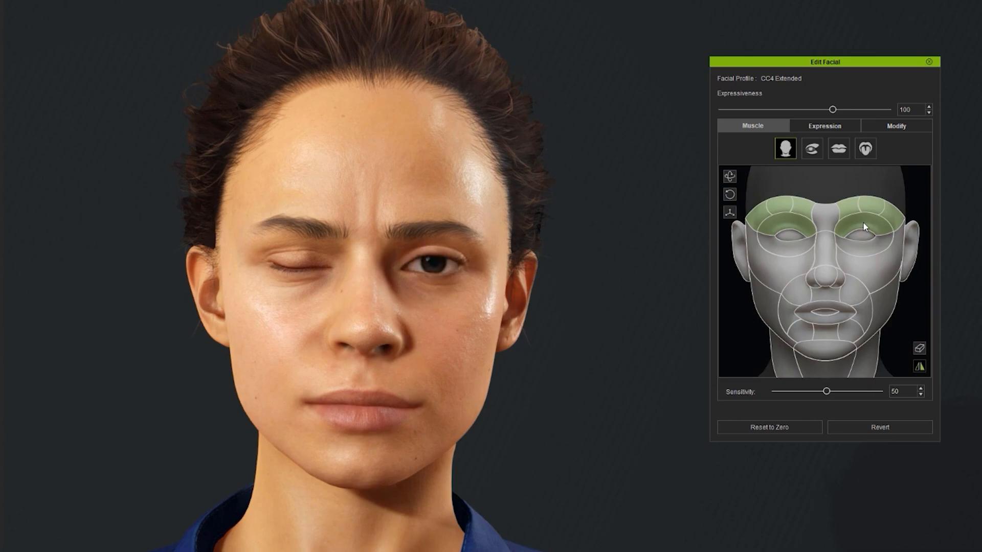
Sculpt the brow, chin and eye muscle regions into an open-mouthed smile with crinkled eyes
left_click_drag(832, 110, 741, 109)
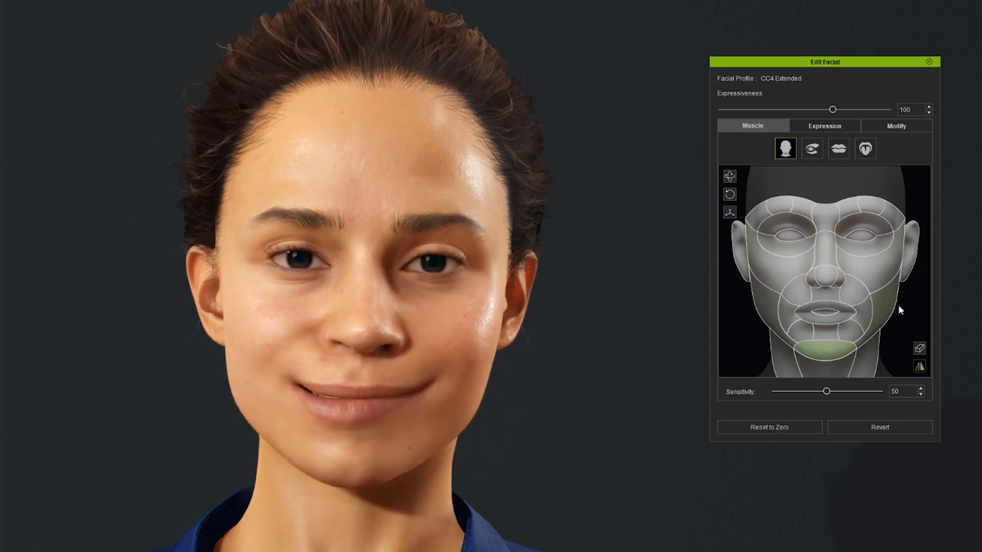
left_click(810, 148)
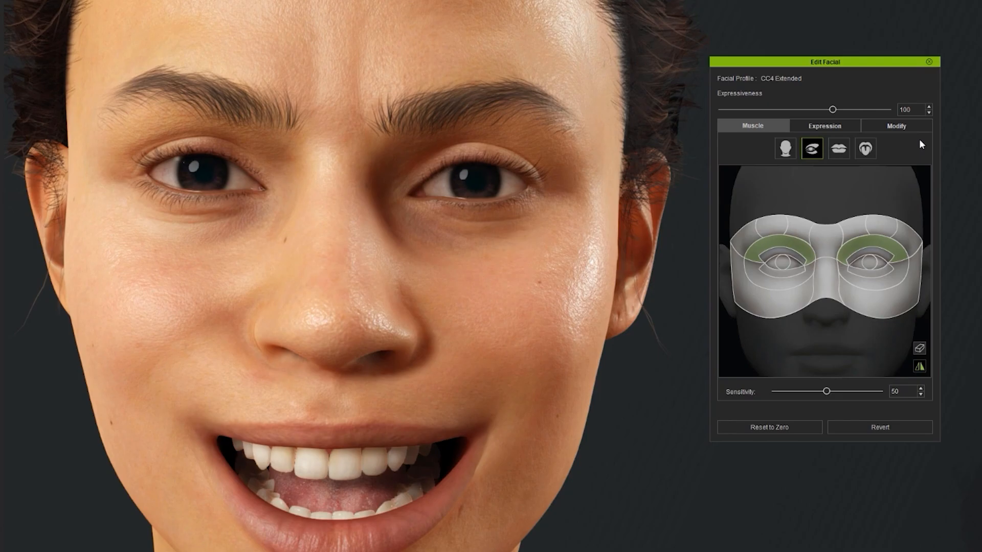
left_click(837, 149)
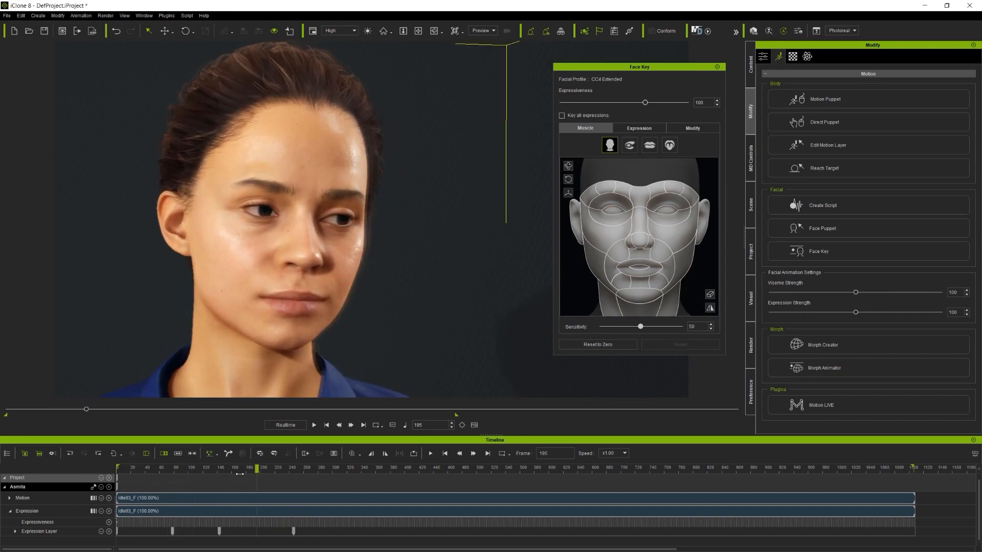
Key the C6_Happy preset at frame 34, then raise the brows into a worried pose at frame 335
left_click(638, 128)
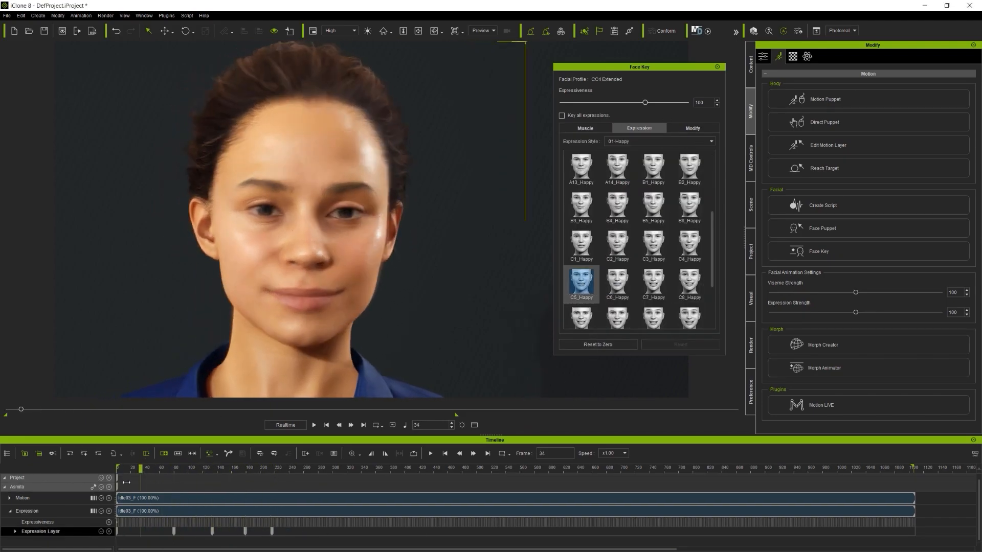
left_click(584, 129)
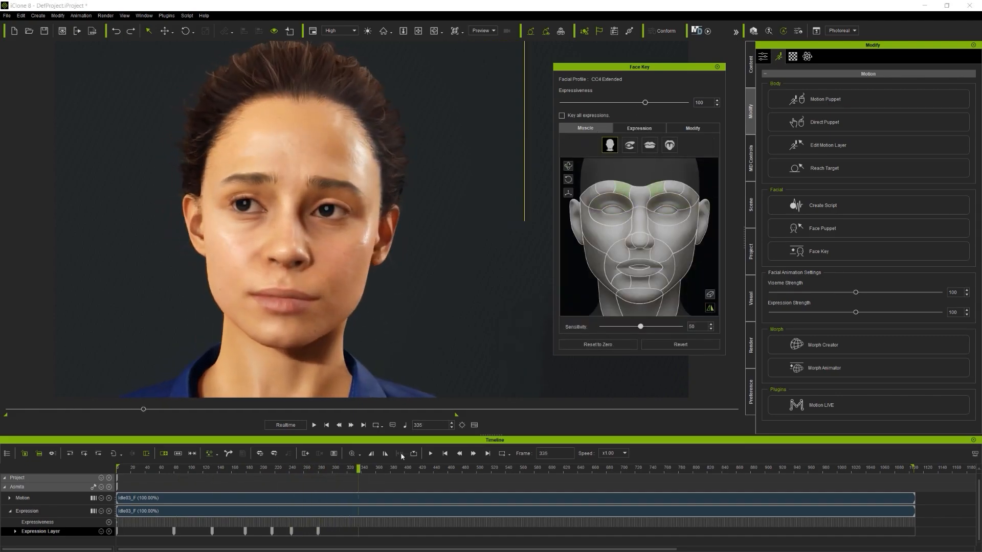